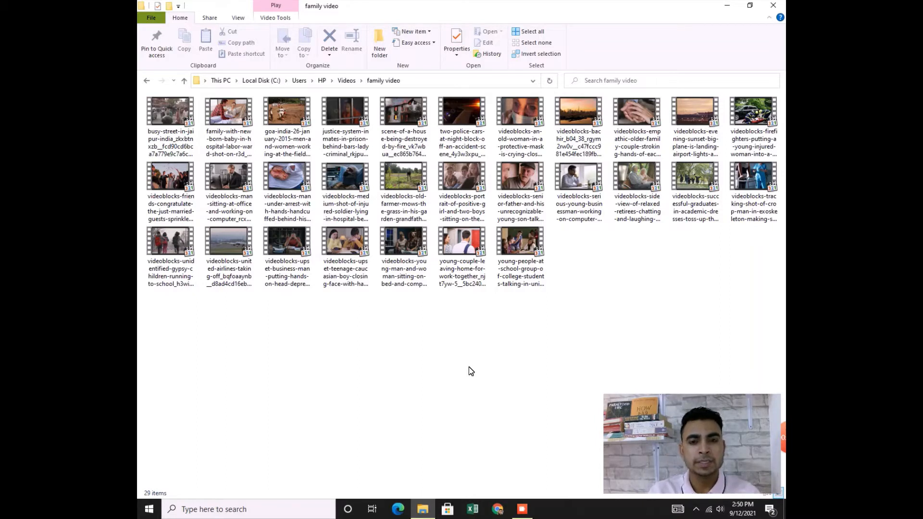
{"action": "mouse_move", "coordinate": [478, 362]}
{"action": "type", "text": "d"}
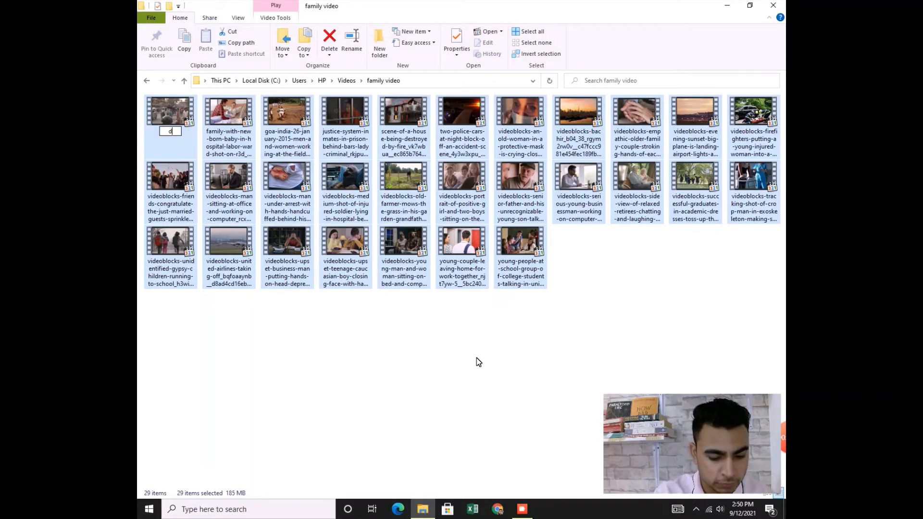
Rename all 29 selected videos to 'daily blogs', numbered (1) through (29).
{"action": "type", "text": "aily blogs"}
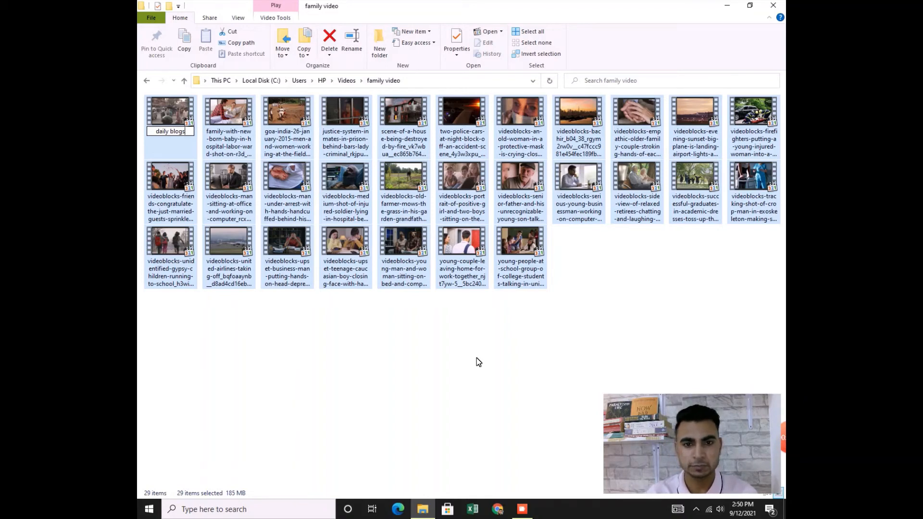
{"action": "key", "text": "Return"}
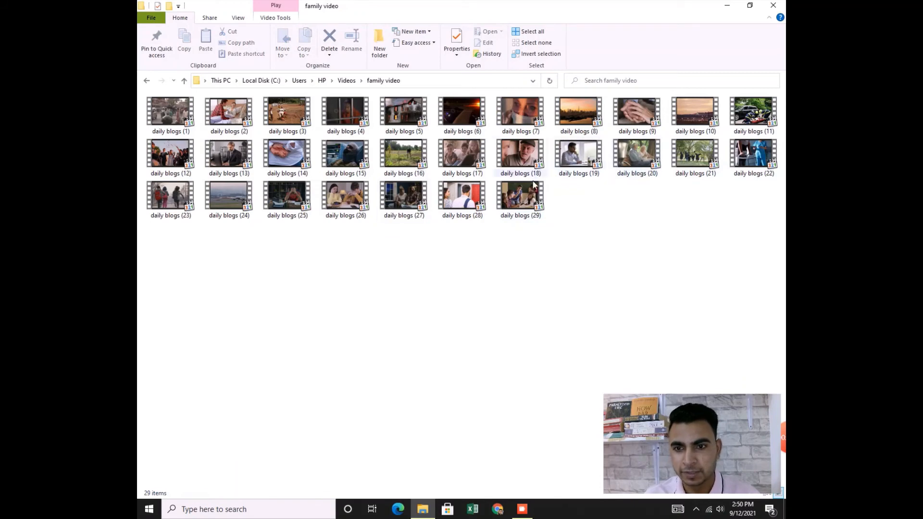
{"action": "mouse_move", "coordinate": [317, 187]}
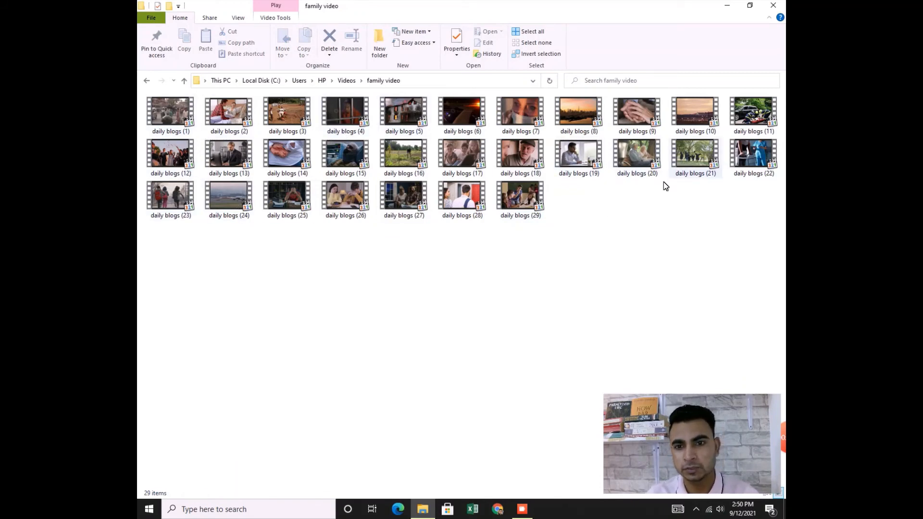
{"action": "mouse_move", "coordinate": [531, 254]}
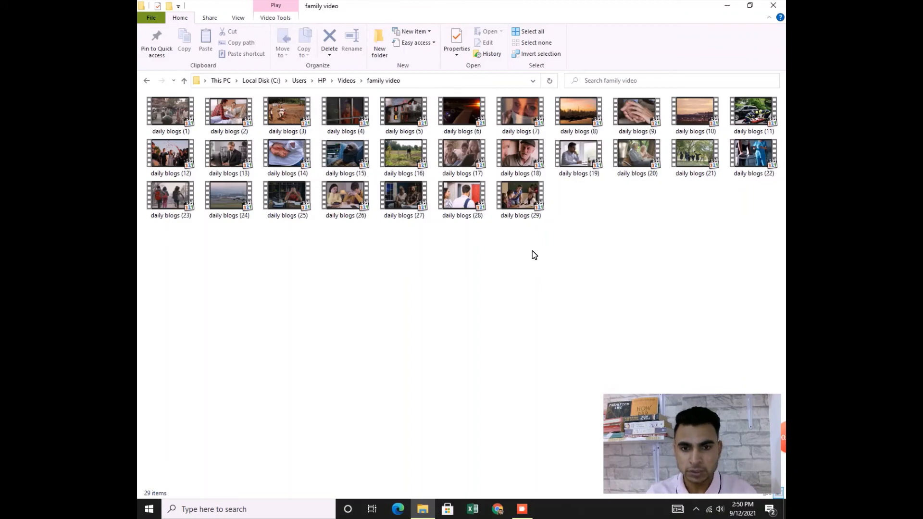